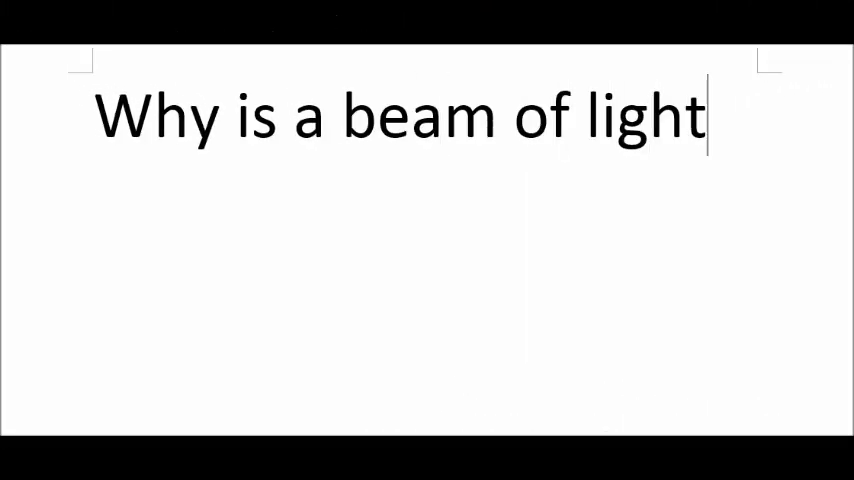
pyautogui.write('deformed when')
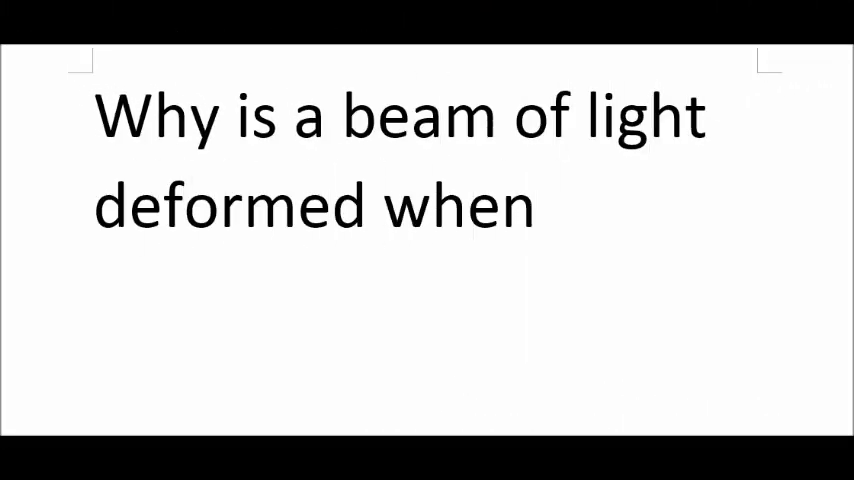
pyautogui.write('water i')
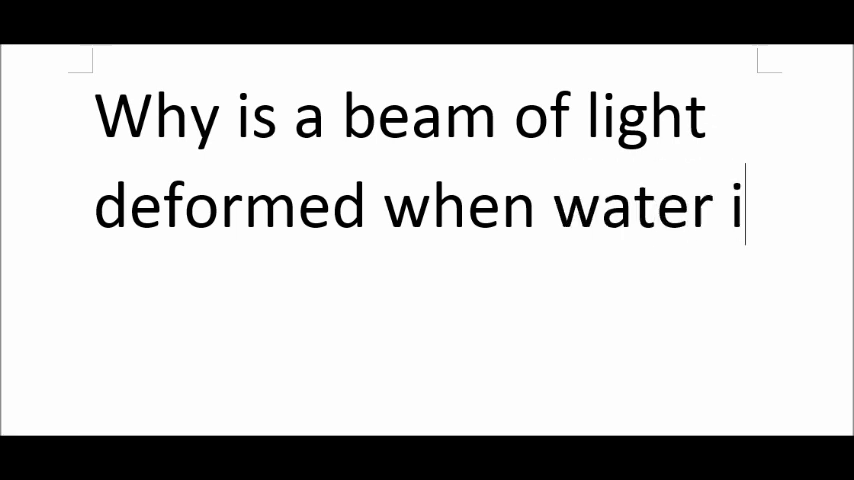
pyautogui.write('s spiked with mil')
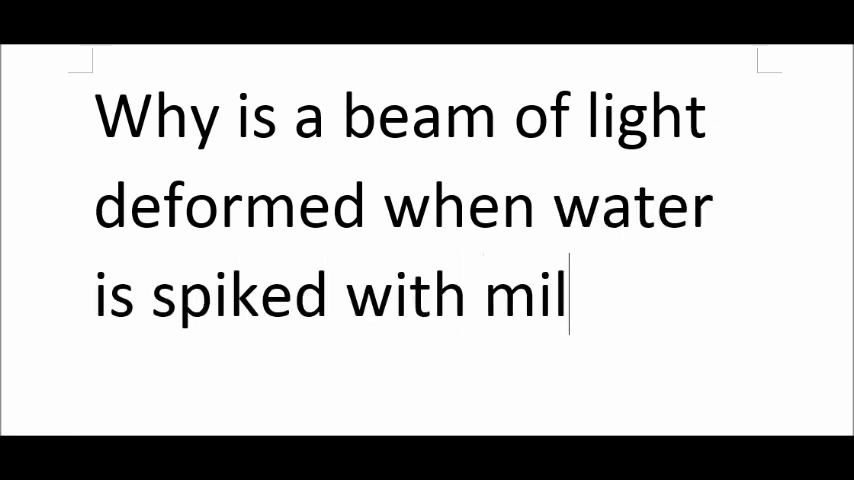